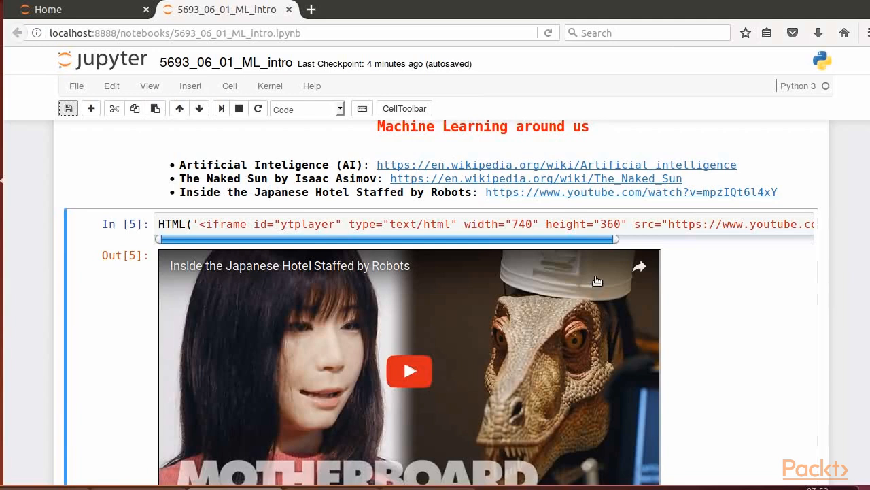
{"action": "mouse_move", "coordinate": [506, 164]}
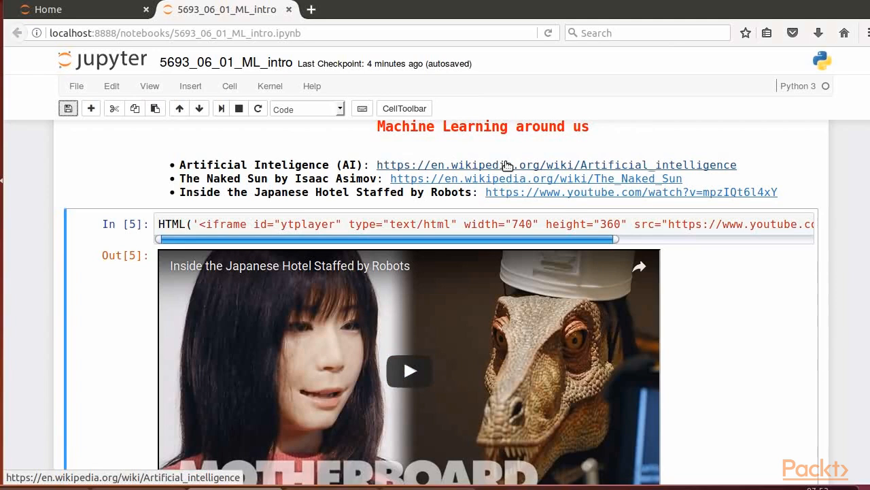
{"action": "mouse_move", "coordinate": [451, 175]}
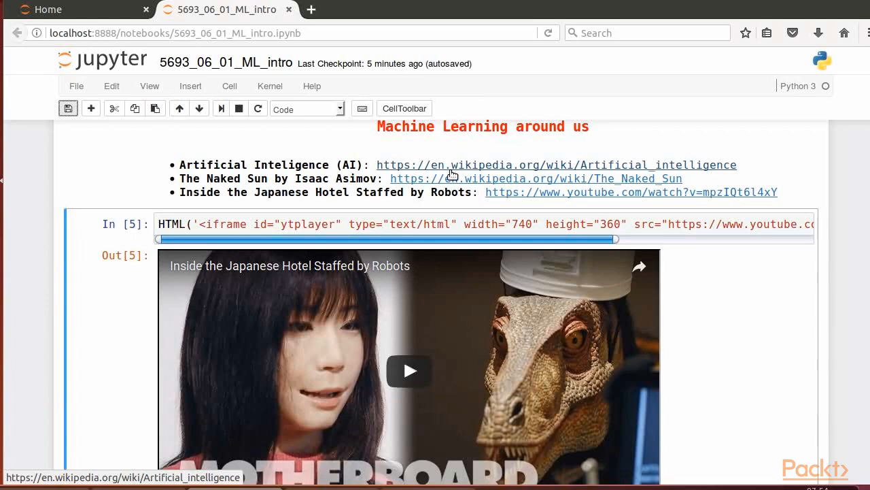
{"action": "mouse_move", "coordinate": [427, 179]}
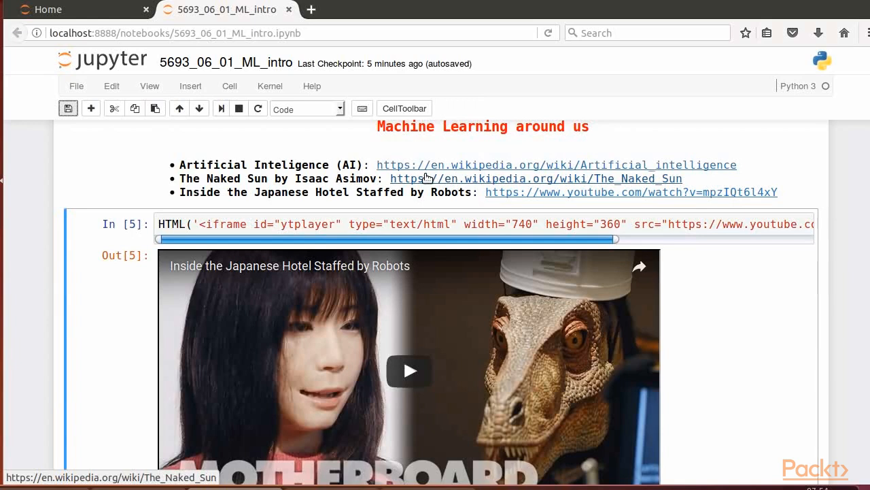
{"action": "mouse_move", "coordinate": [265, 204]}
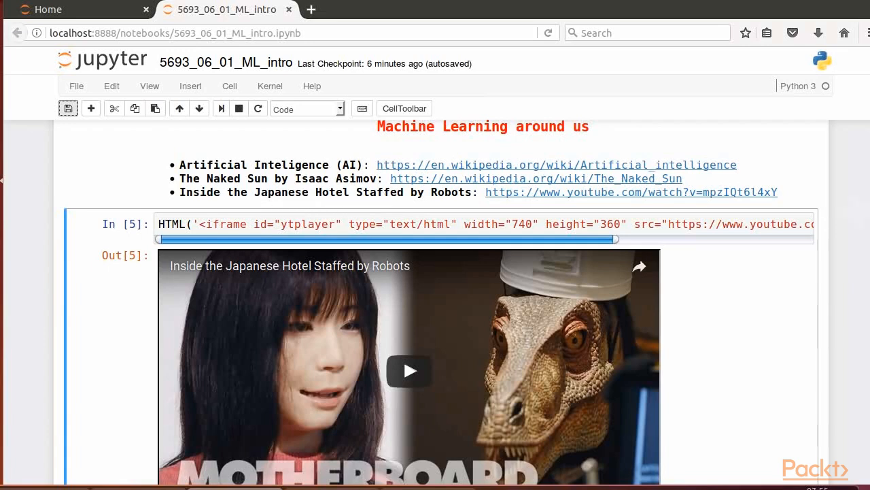
{"action": "scroll", "scroll_direction": "down", "scroll_amount": 3}
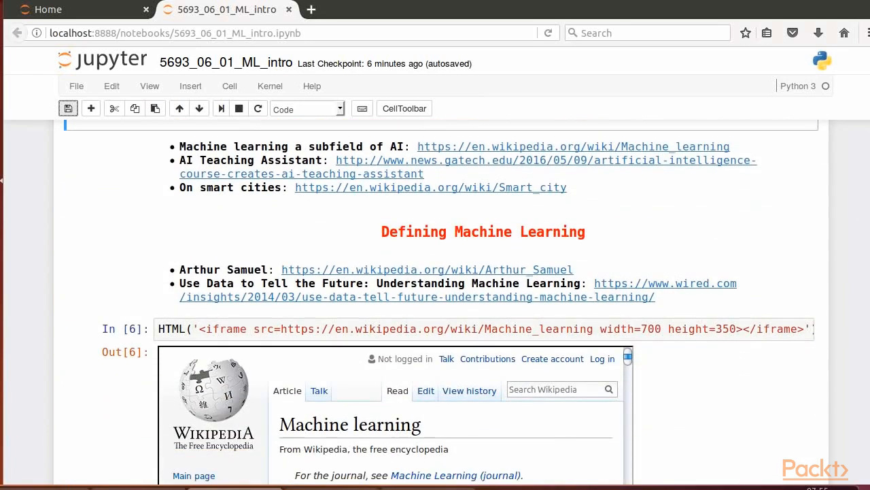
{"action": "mouse_move", "coordinate": [357, 162]}
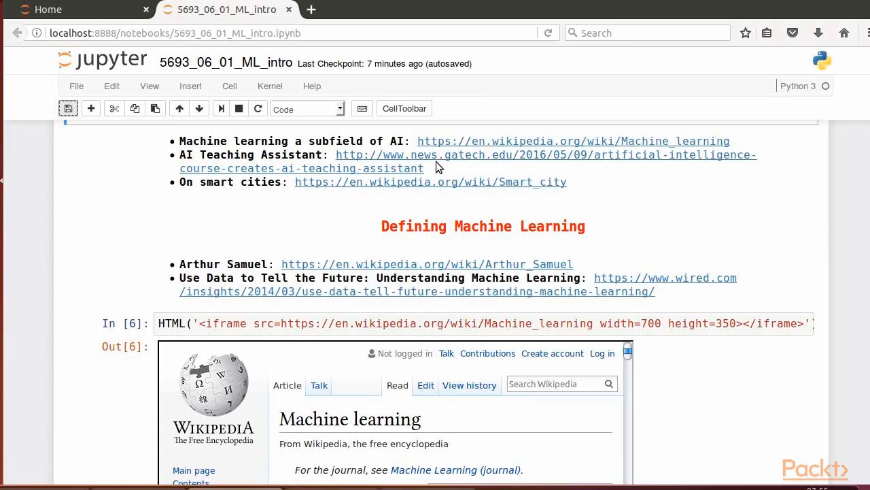
{"action": "mouse_move", "coordinate": [536, 185]}
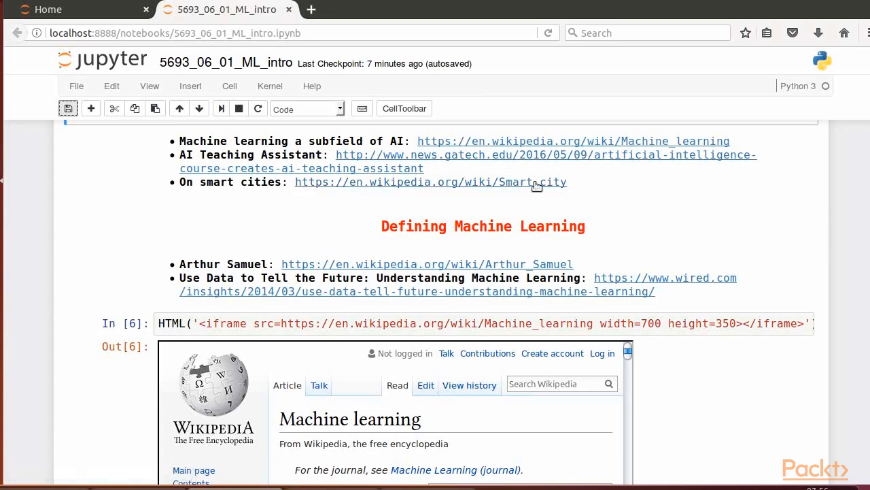
{"action": "scroll", "scroll_direction": "down", "scroll_amount": 3}
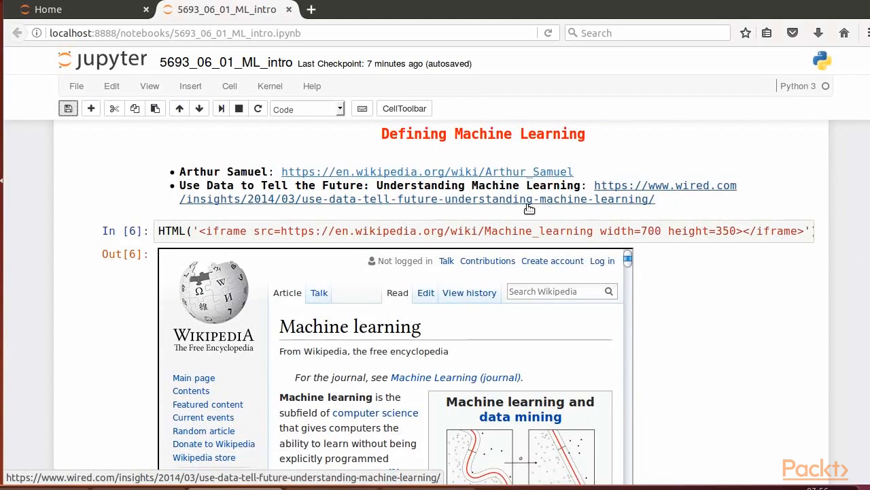
{"action": "mouse_move", "coordinate": [522, 210]}
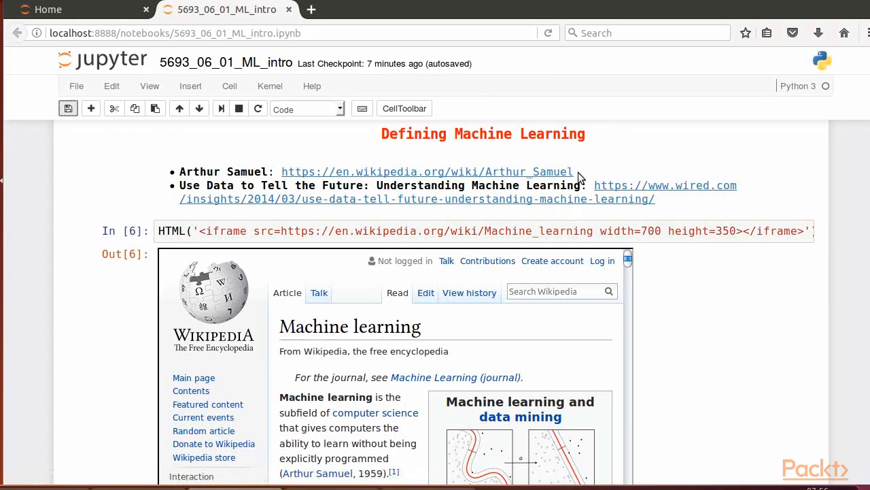
{"action": "mouse_move", "coordinate": [565, 172]}
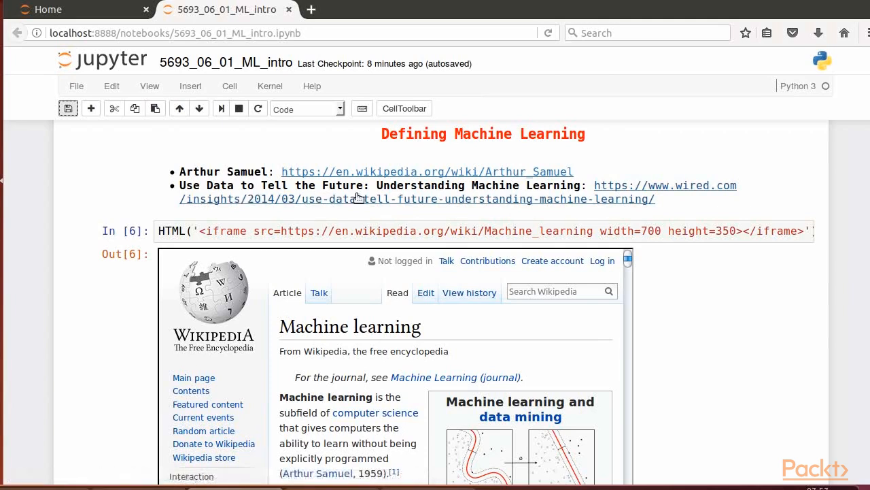
{"action": "mouse_move", "coordinate": [588, 212]}
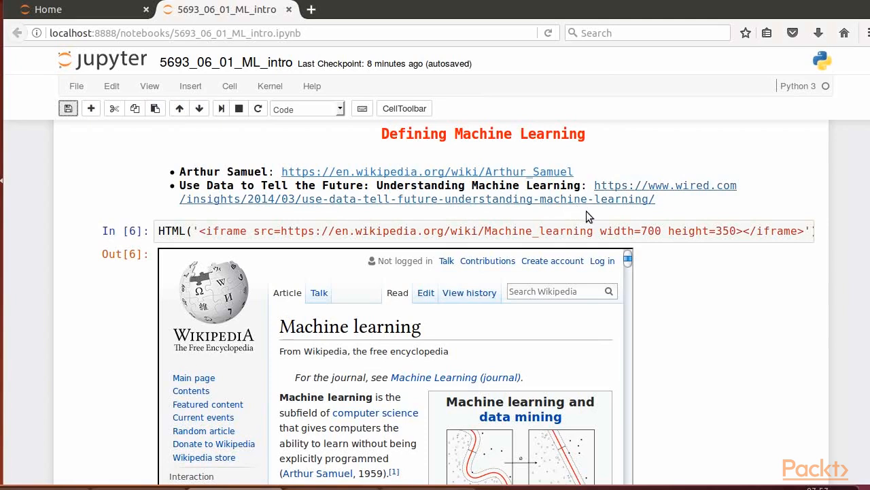
{"action": "scroll", "scroll_direction": "down", "scroll_amount": 3}
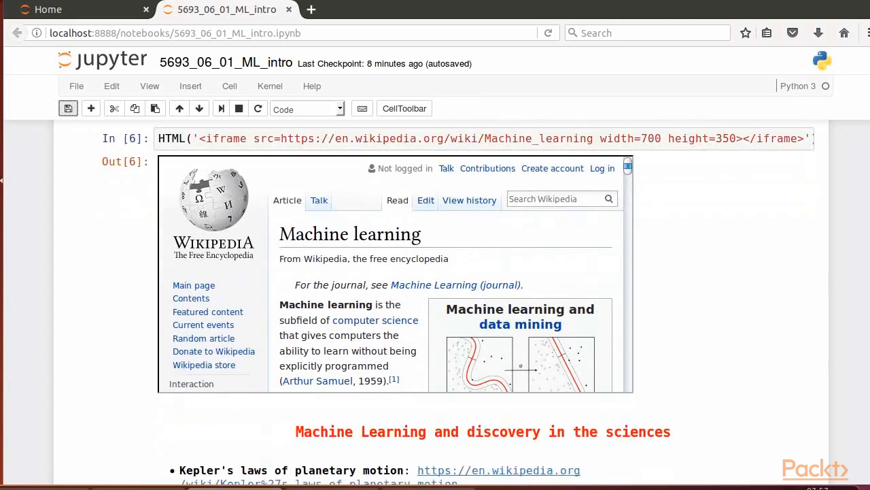
{"action": "scroll", "scroll_direction": "down", "scroll_amount": 3}
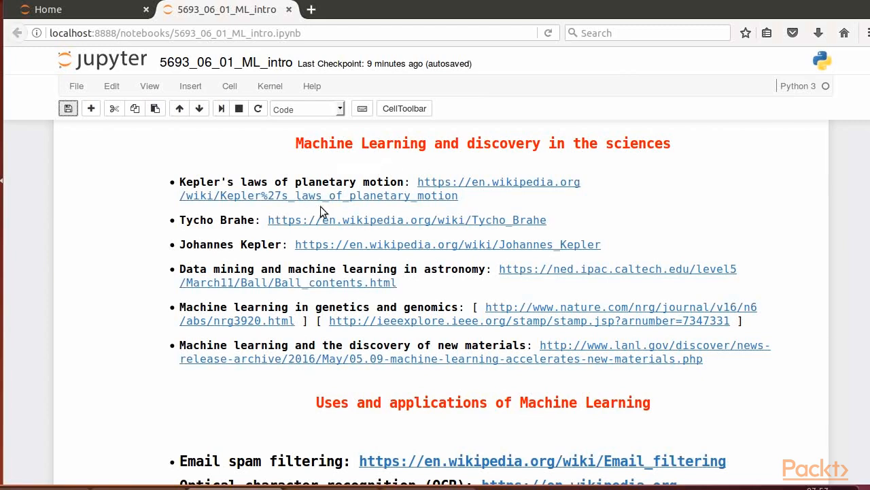
{"action": "mouse_move", "coordinate": [378, 196]}
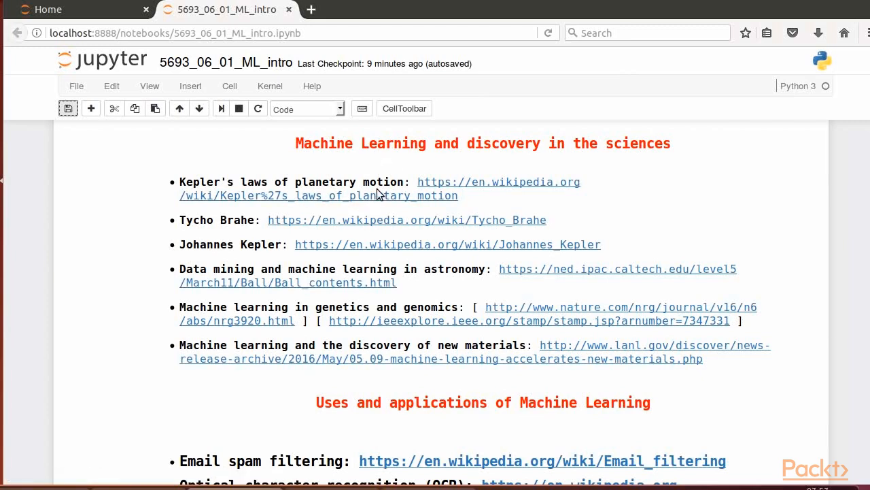
{"action": "mouse_move", "coordinate": [310, 109]}
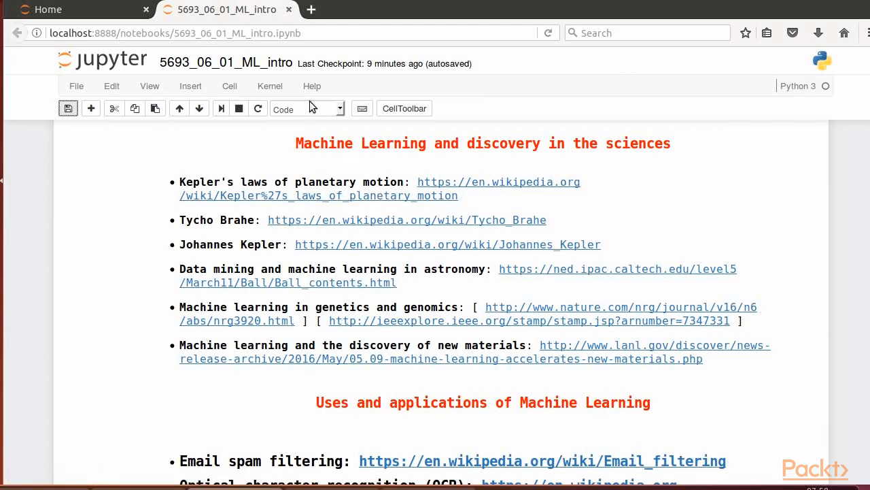
{"action": "mouse_move", "coordinate": [345, 233]}
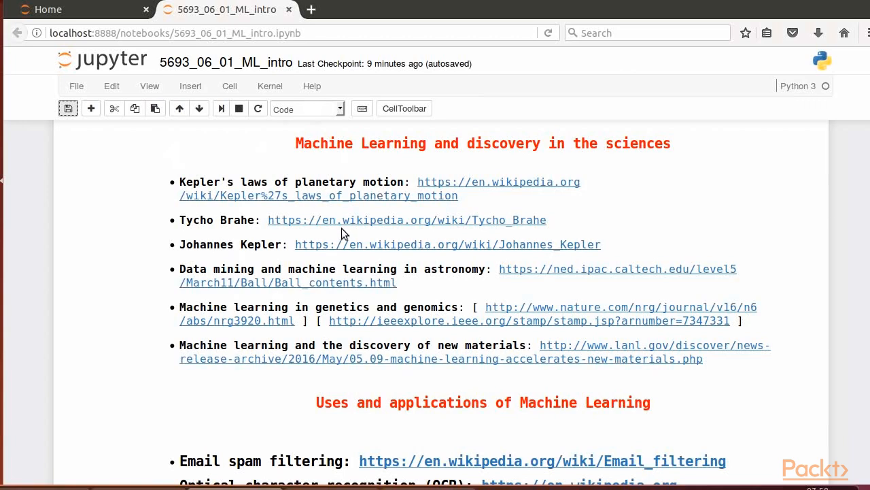
{"action": "mouse_move", "coordinate": [305, 239]}
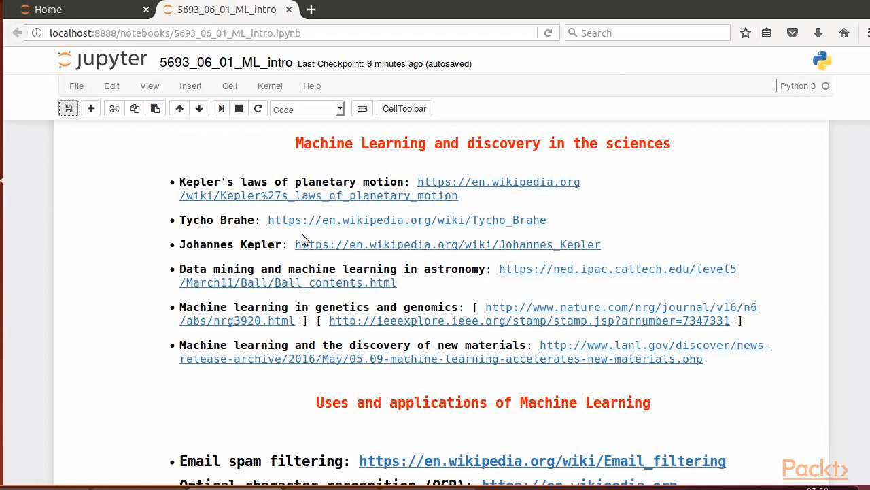
{"action": "mouse_move", "coordinate": [416, 329]}
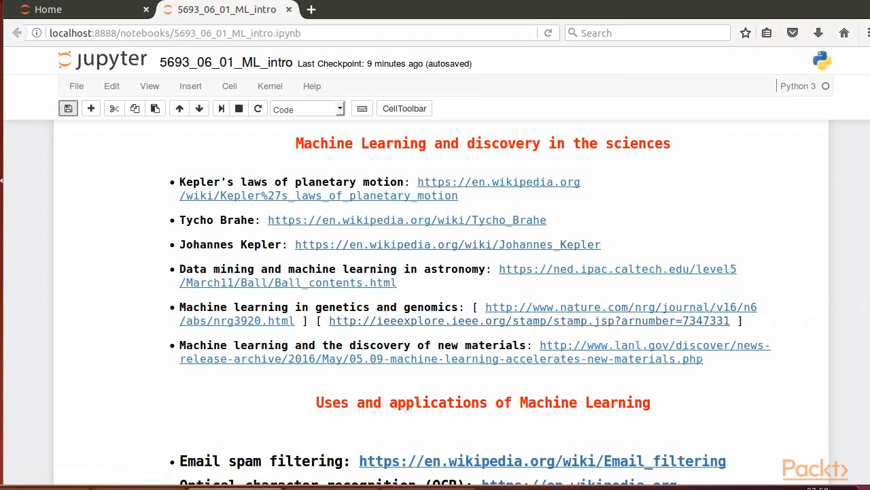
{"action": "scroll", "scroll_direction": "down", "scroll_amount": 3}
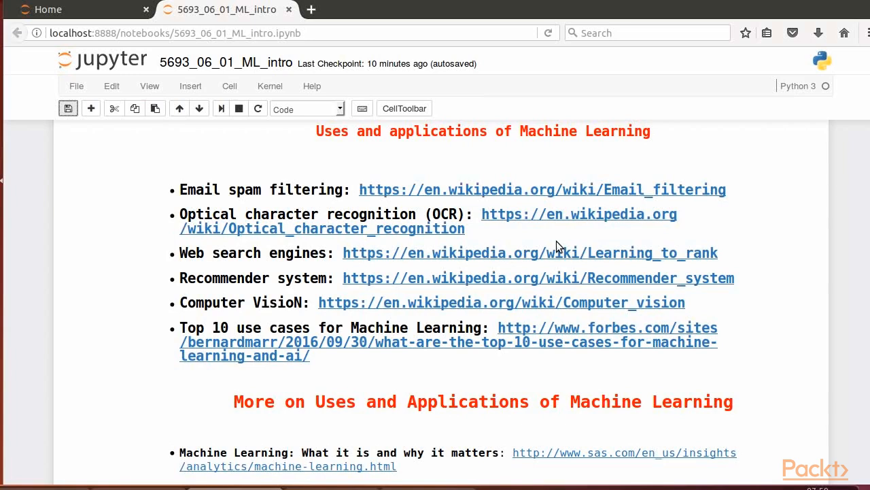
{"action": "mouse_move", "coordinate": [281, 200]}
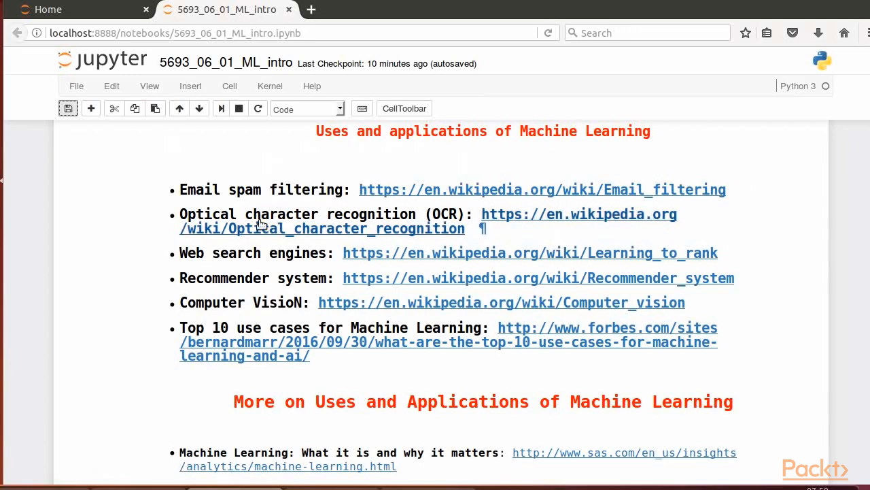
{"action": "mouse_move", "coordinate": [463, 229]}
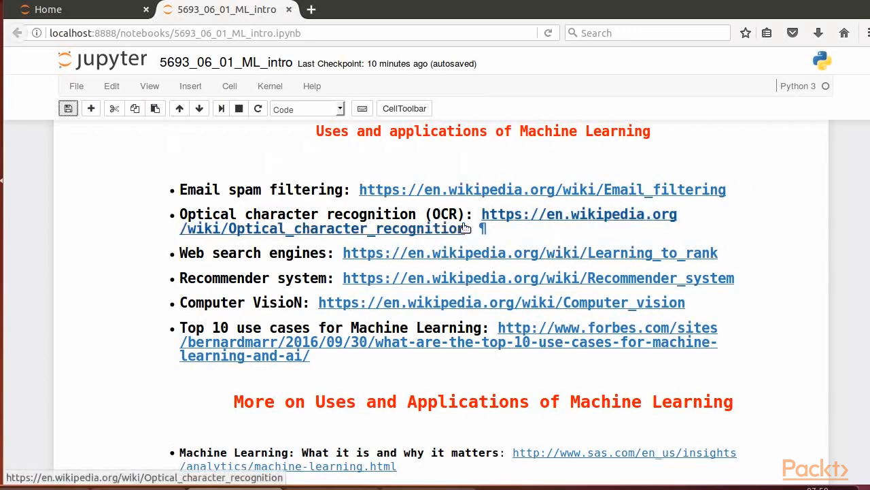
{"action": "mouse_move", "coordinate": [348, 272]}
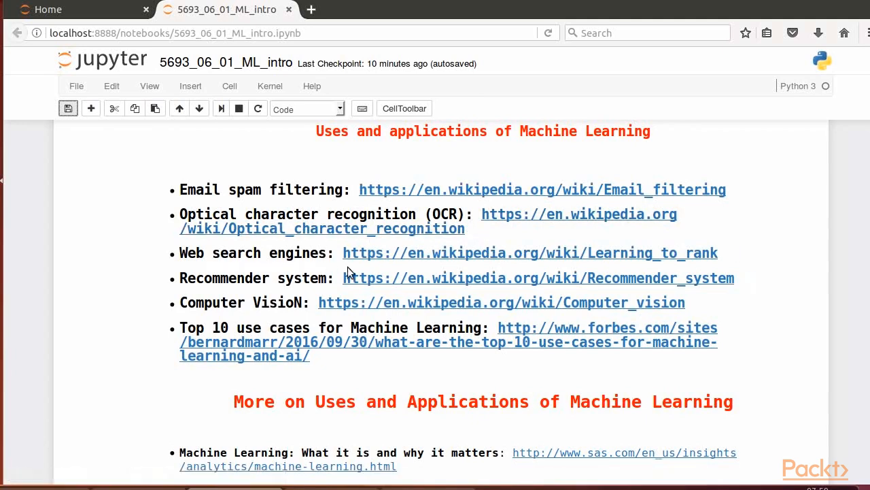
{"action": "mouse_move", "coordinate": [381, 304]}
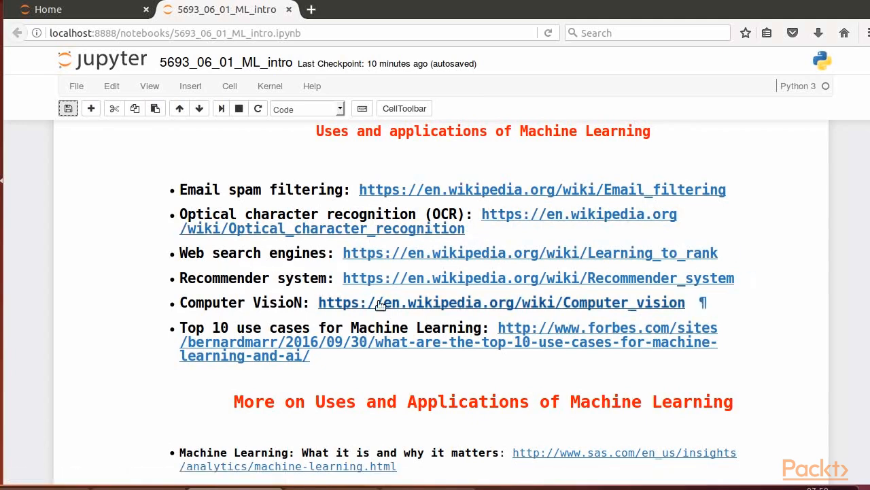
{"action": "mouse_move", "coordinate": [238, 327]}
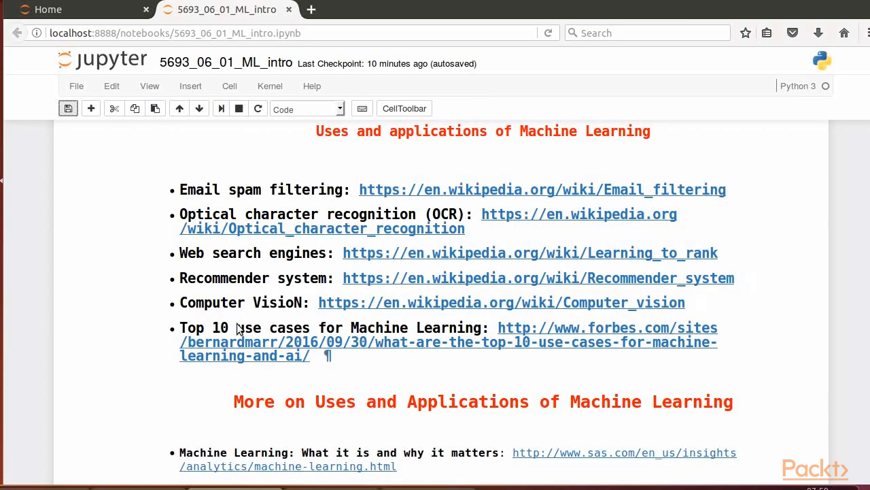
{"action": "mouse_move", "coordinate": [292, 357]}
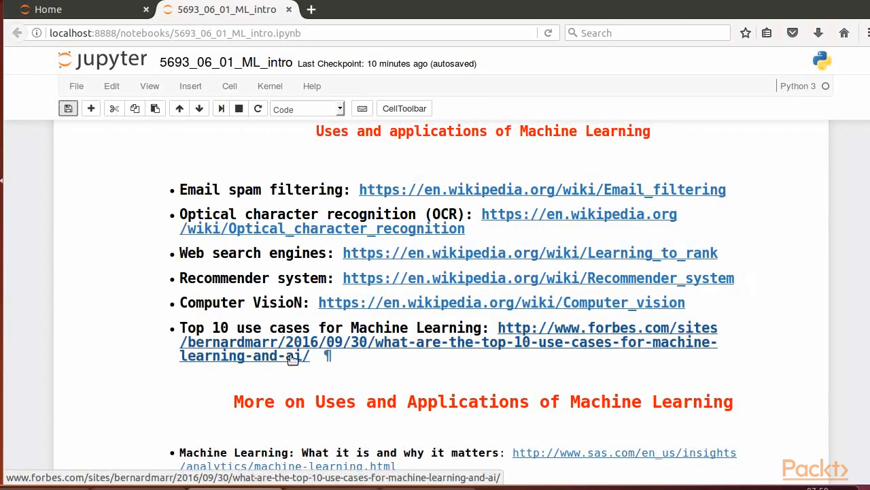
{"action": "mouse_move", "coordinate": [297, 356]}
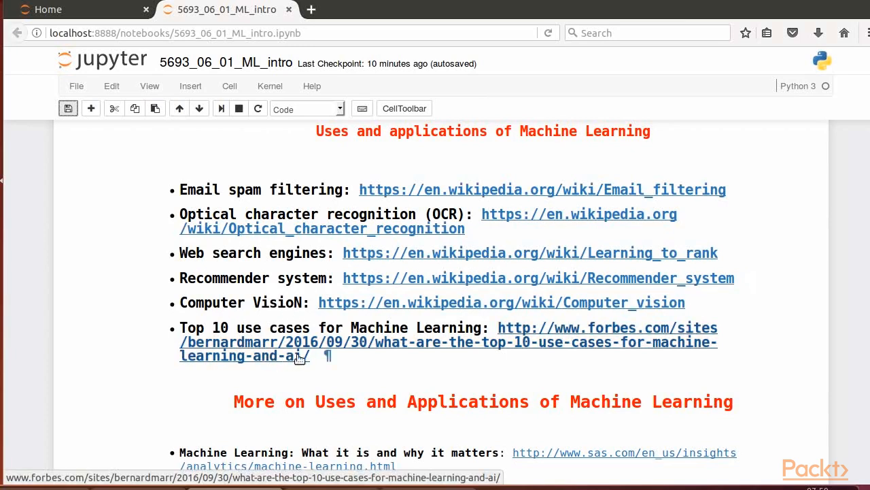
{"action": "mouse_move", "coordinate": [229, 338]}
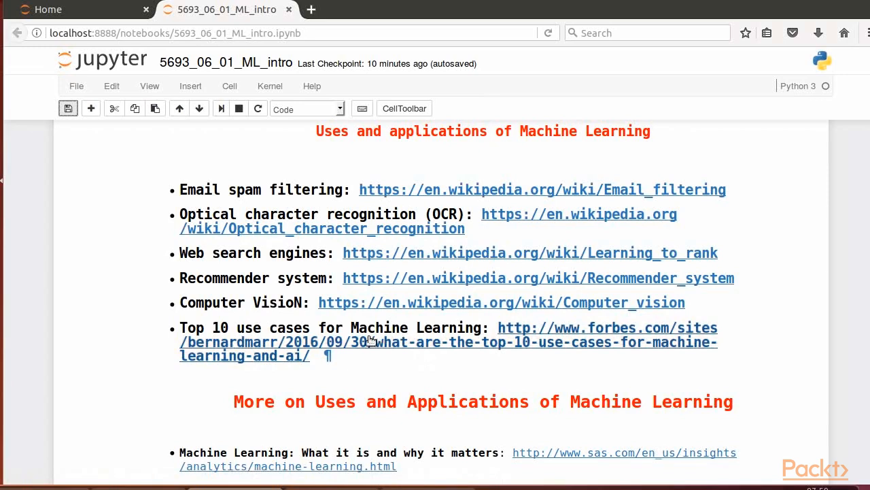
{"action": "mouse_move", "coordinate": [341, 347]}
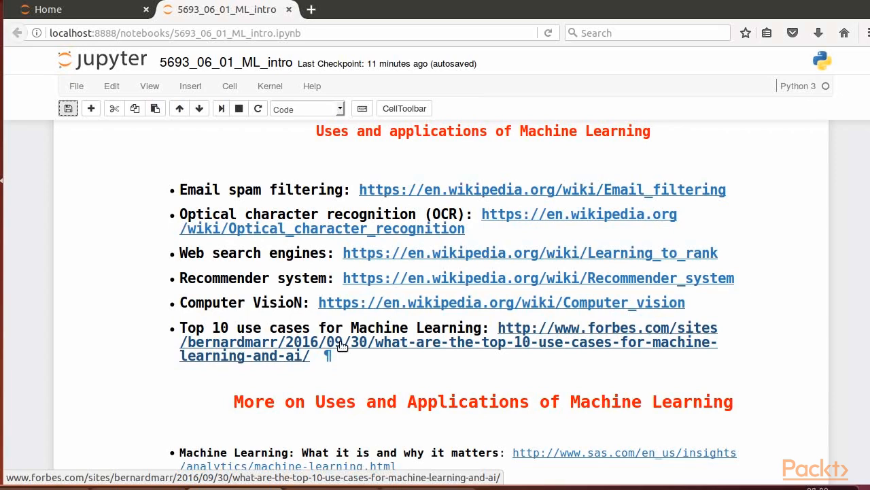
{"action": "scroll", "scroll_direction": "down", "scroll_amount": 3}
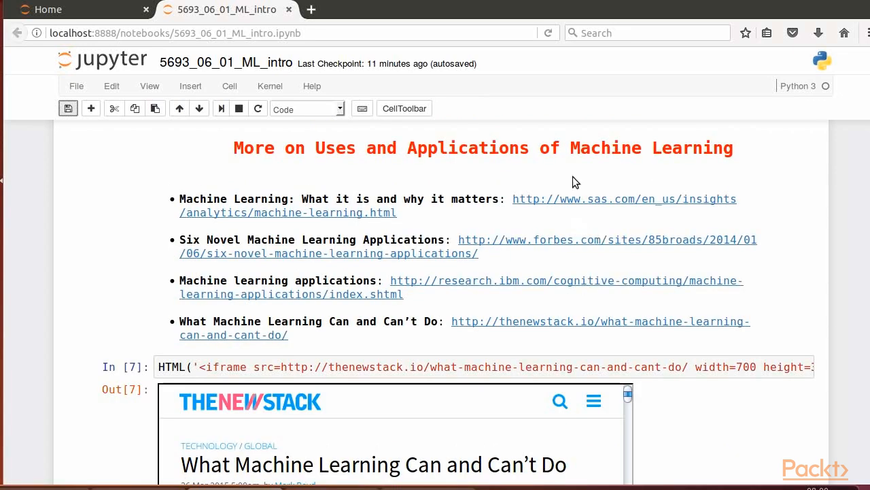
{"action": "mouse_move", "coordinate": [277, 195]}
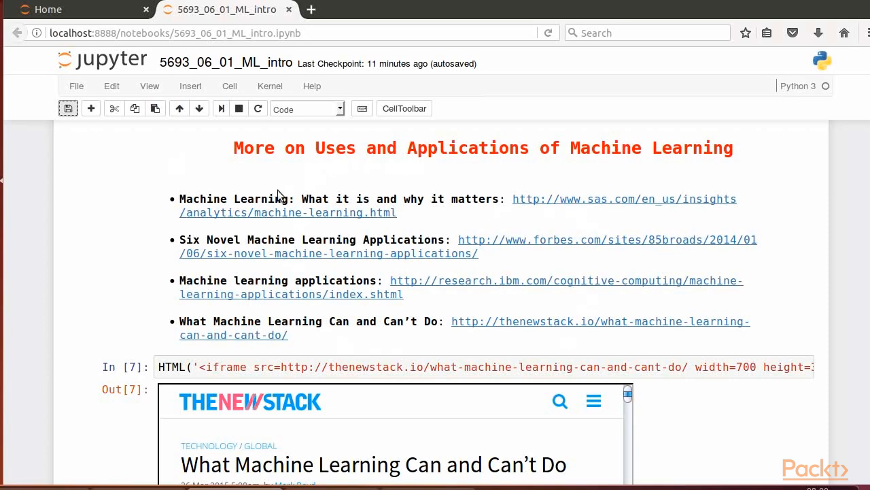
{"action": "scroll", "scroll_direction": "down", "scroll_amount": 3}
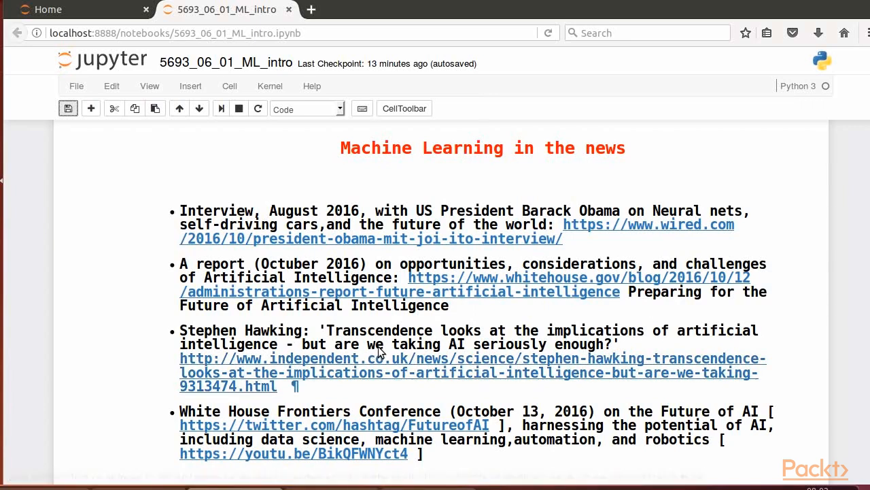
{"action": "mouse_move", "coordinate": [541, 341]}
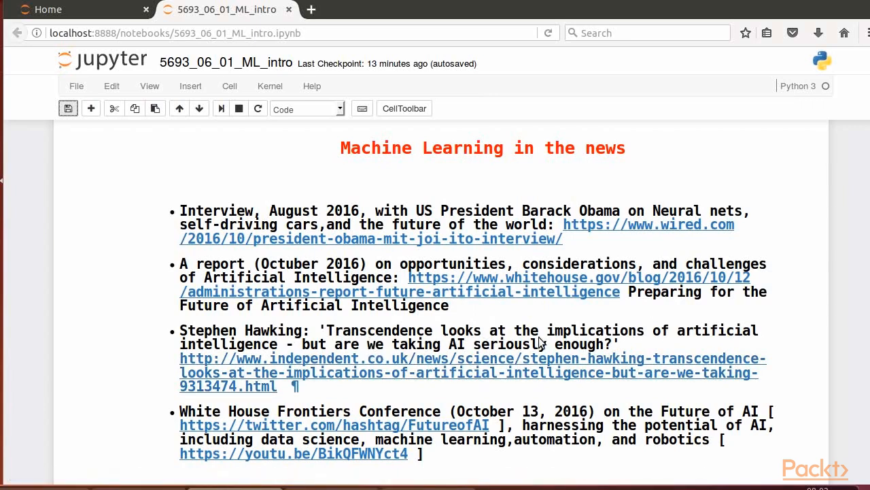
{"action": "mouse_move", "coordinate": [384, 368]}
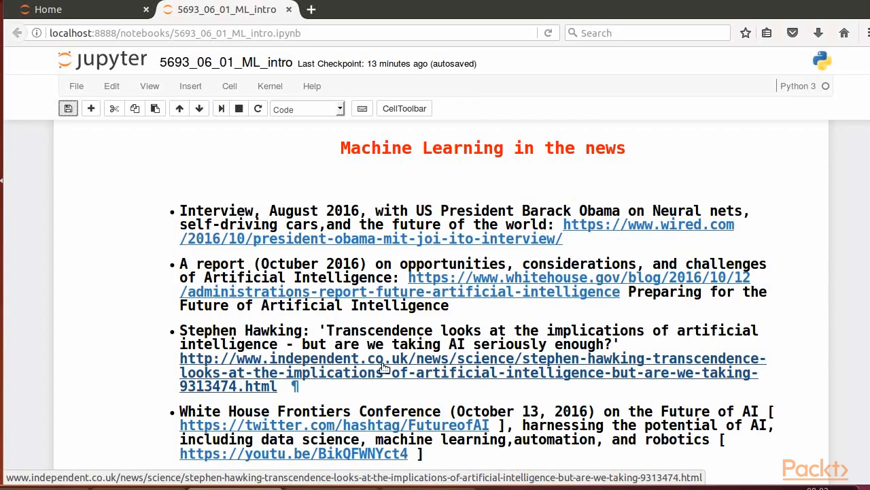
{"action": "mouse_move", "coordinate": [544, 362]}
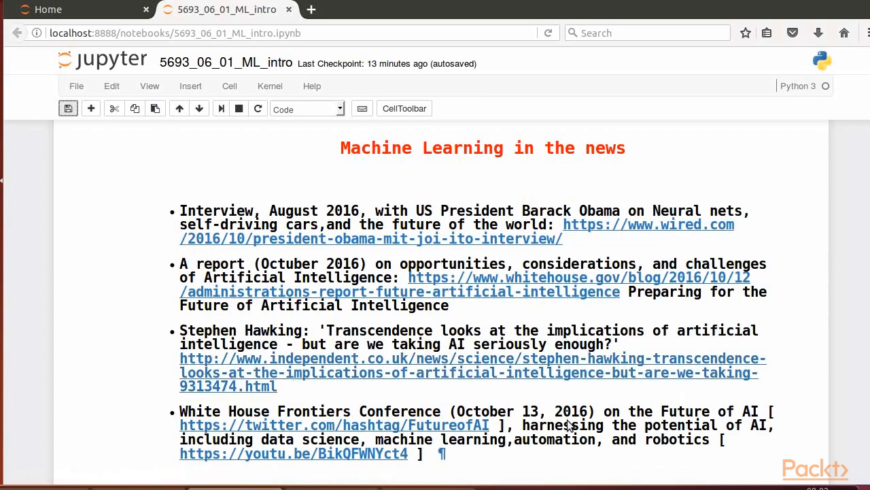
{"action": "mouse_move", "coordinate": [745, 415]}
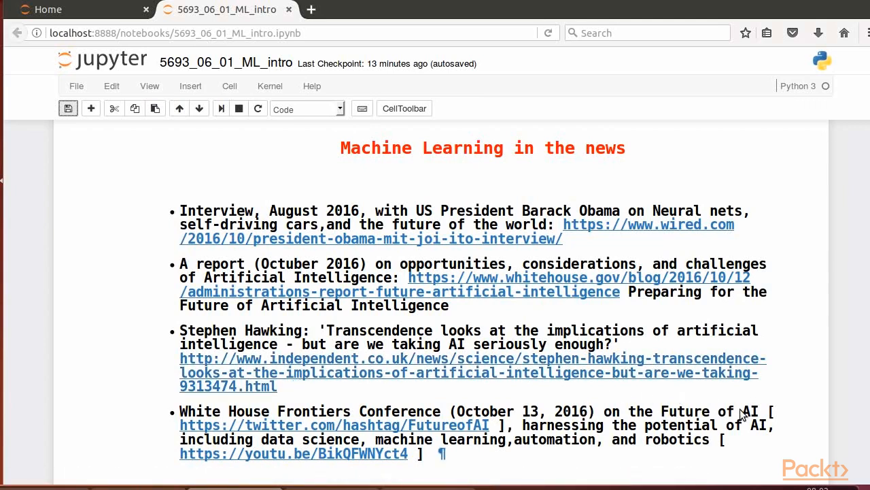
{"action": "mouse_move", "coordinate": [590, 428]}
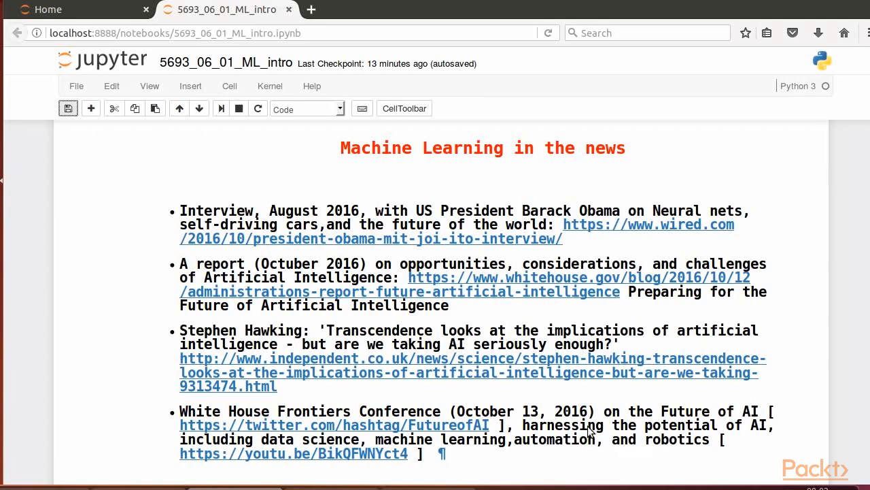
{"action": "mouse_move", "coordinate": [269, 452]}
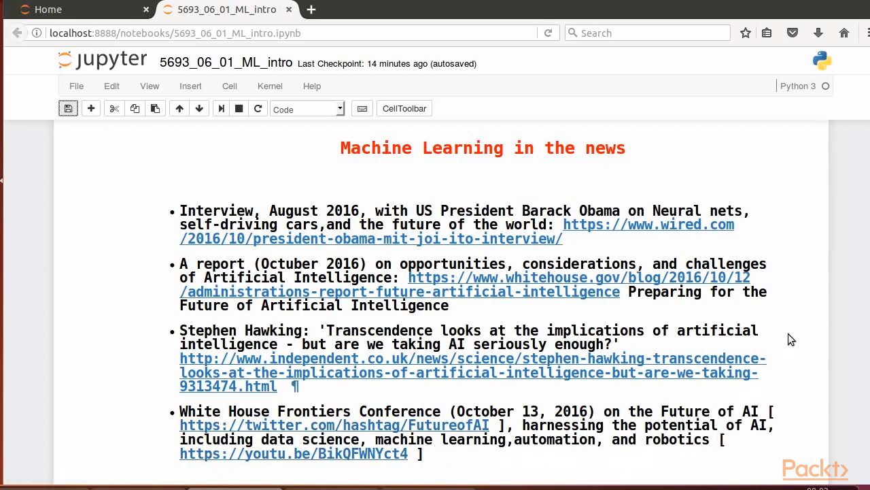
{"action": "scroll", "scroll_direction": "down", "scroll_amount": 3}
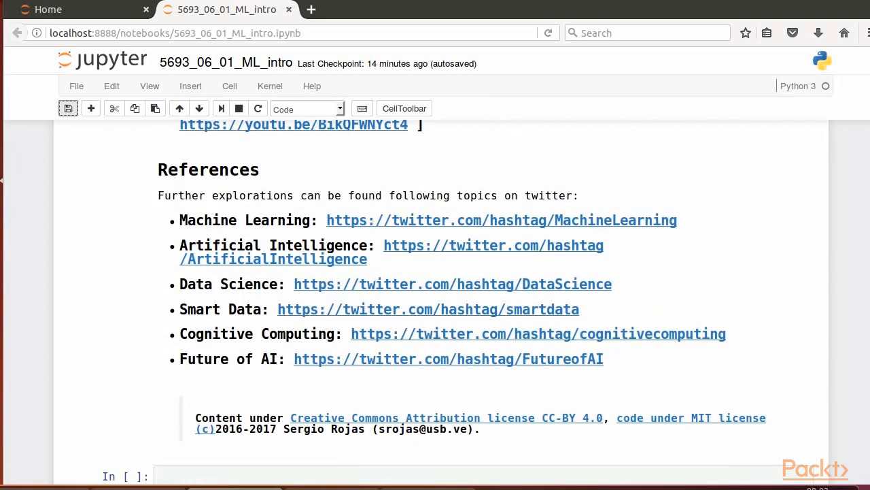
{"action": "scroll", "scroll_direction": "down", "scroll_amount": 3}
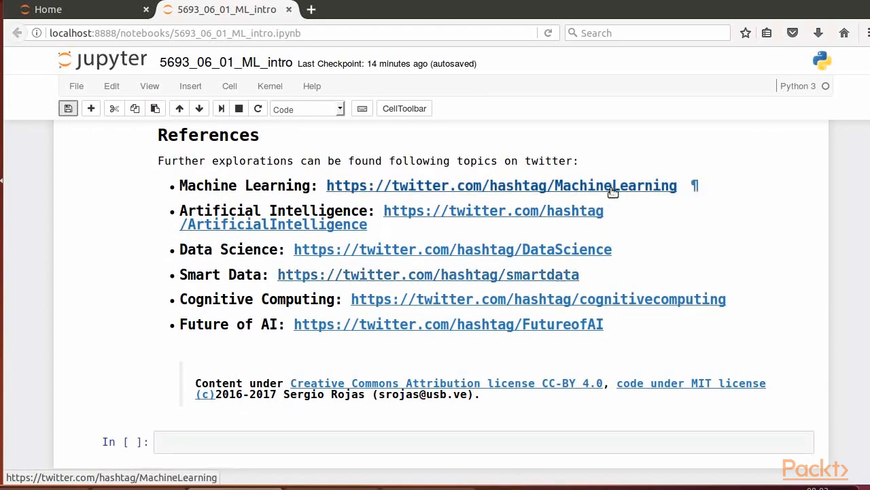
{"action": "mouse_move", "coordinate": [413, 256]}
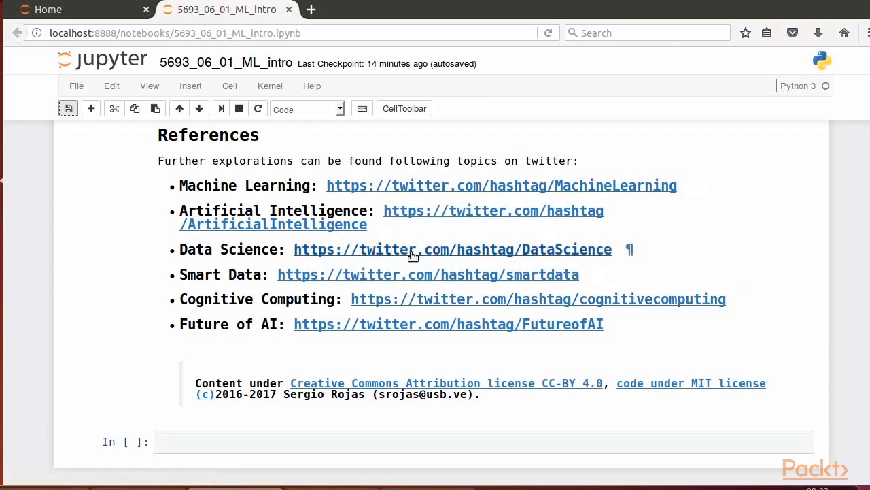
{"action": "mouse_move", "coordinate": [307, 204]}
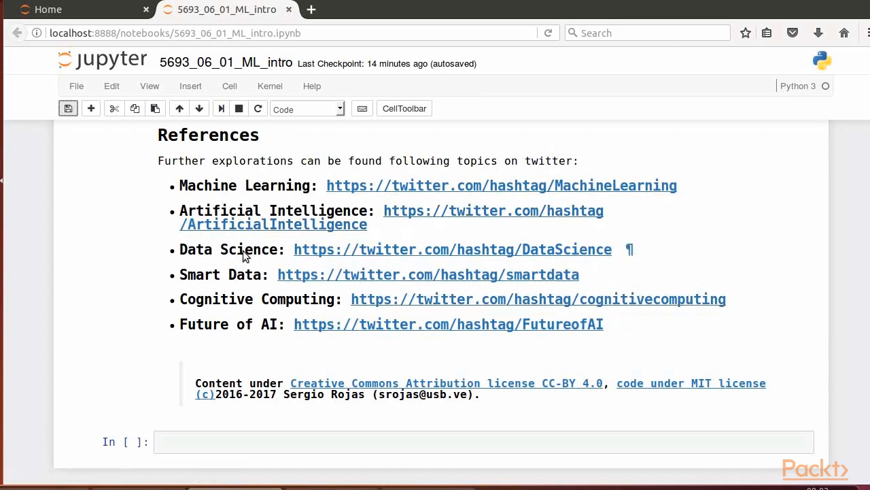
{"action": "mouse_move", "coordinate": [302, 278]}
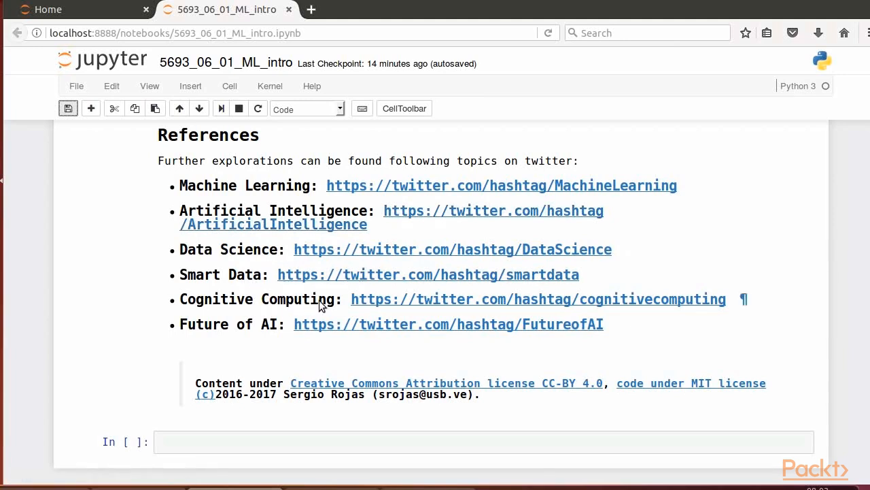
{"action": "mouse_move", "coordinate": [293, 327]}
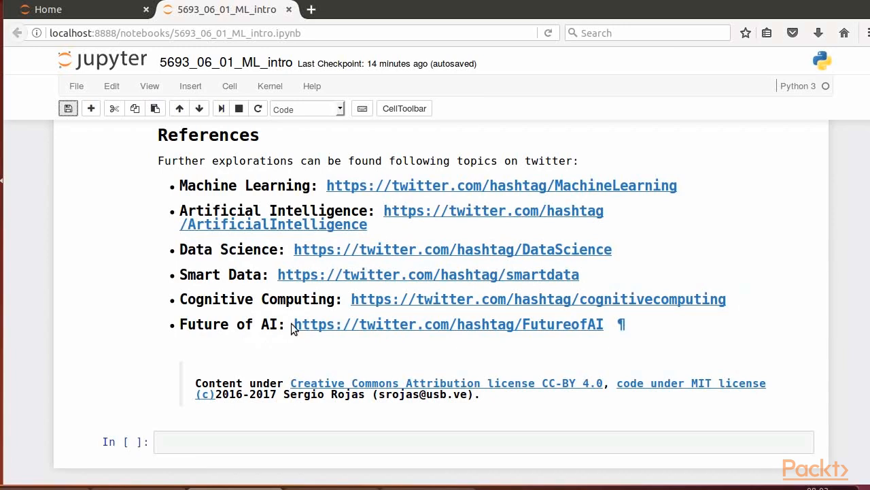